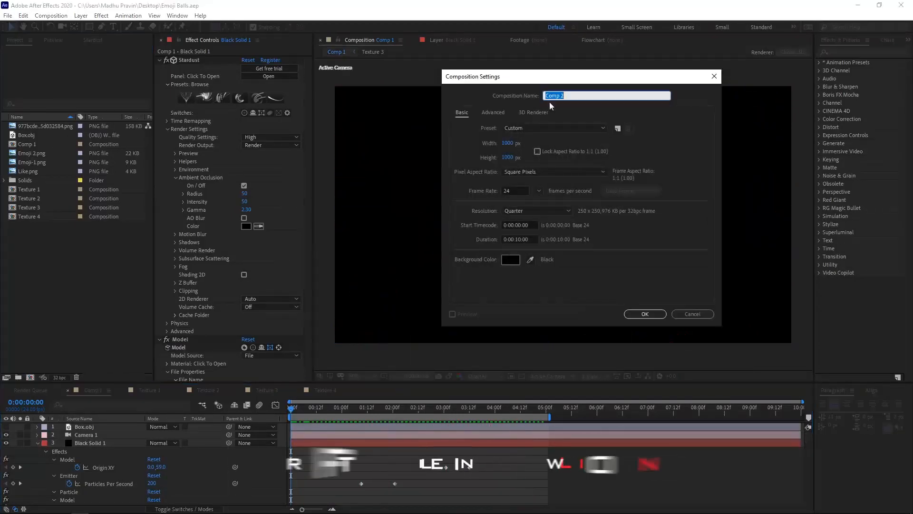
# Step: Confirm settings to create the 1920×1080, 24 fps, 10-second Tutorial composition
pyautogui.click(554, 128)
pyautogui.write('Tutorial')
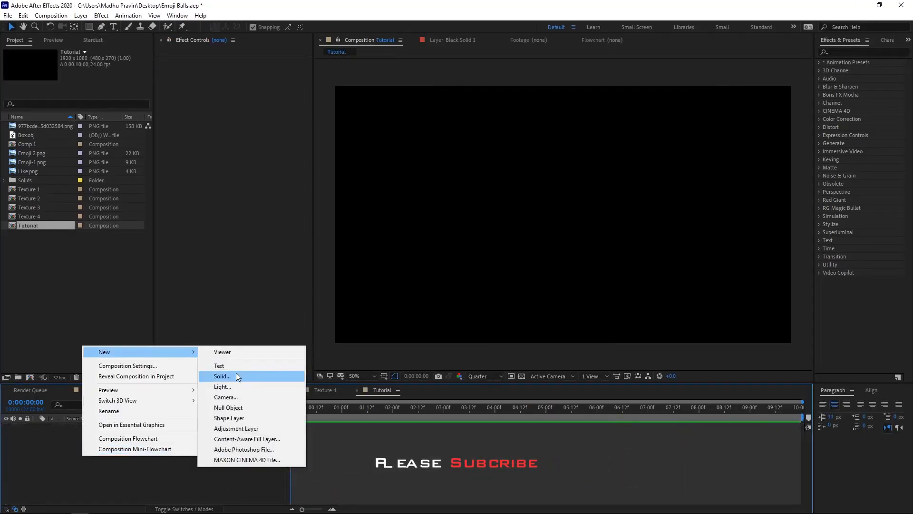
# Step: Add a Stardust solid loading Box.obj with a Transparent material at 10 opacity
pyautogui.click(222, 376)
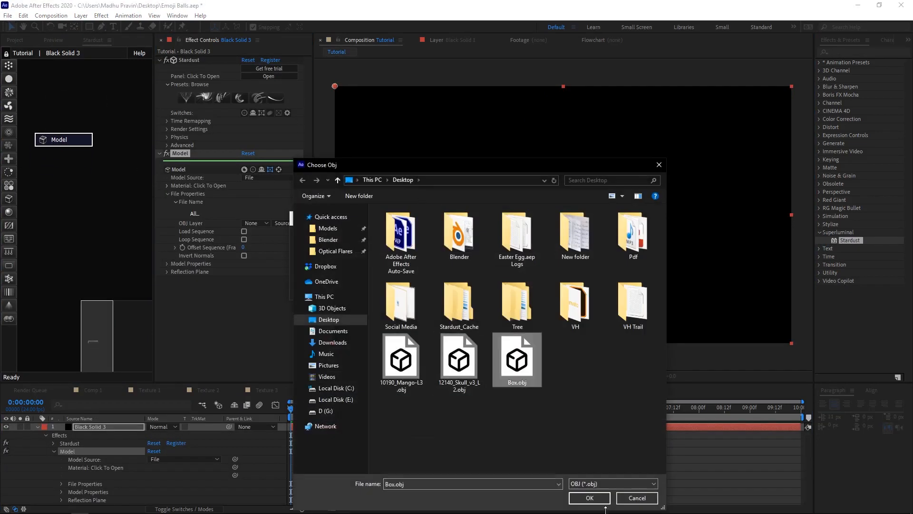
pyautogui.click(590, 498)
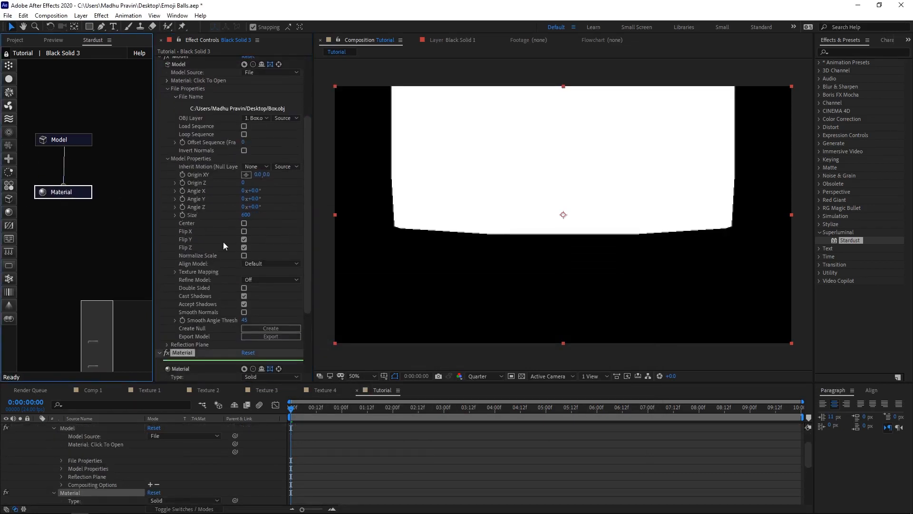
pyautogui.click(271, 377)
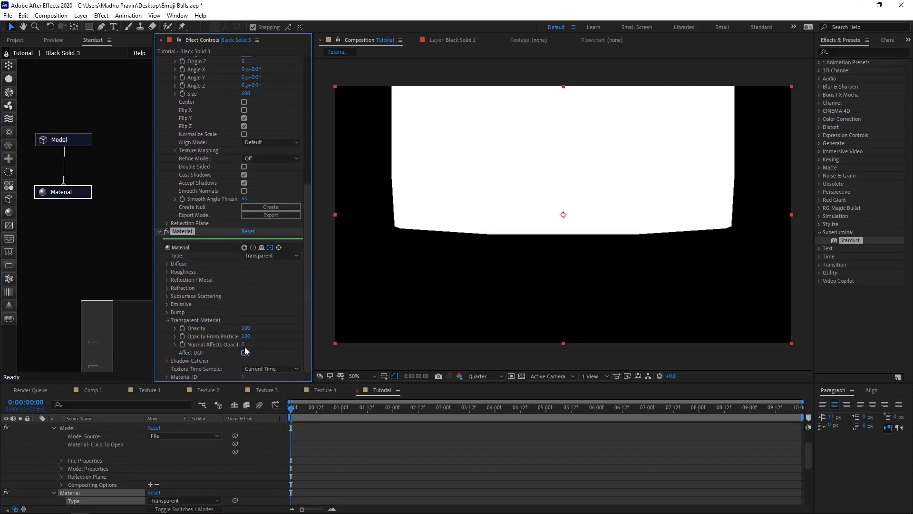
pyautogui.moveTo(246, 336); pyautogui.dragTo(245, 336)
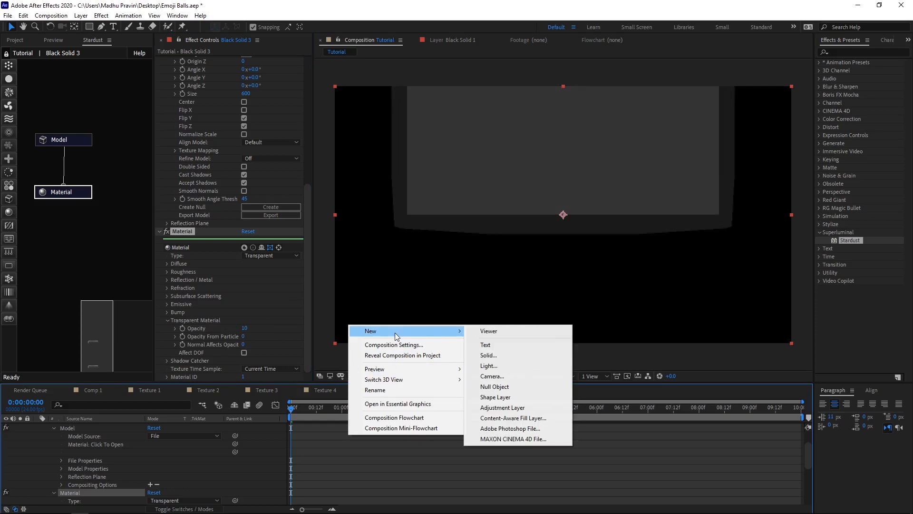
# Step: Add a camera layer to the Tutorial composition
pyautogui.click(492, 375)
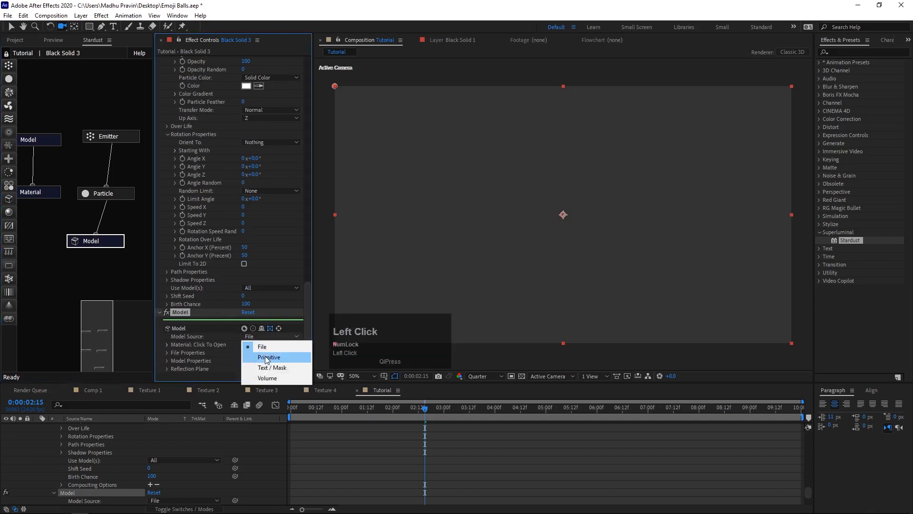
# Step: Use a primitive sphere as the particle model, preview a later frame, and add a Physical node
pyautogui.click(269, 357)
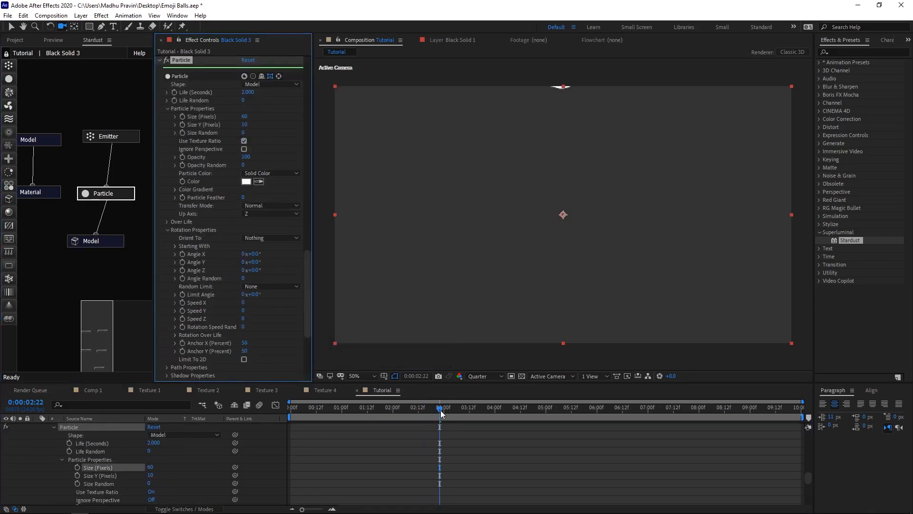
pyautogui.click(249, 93)
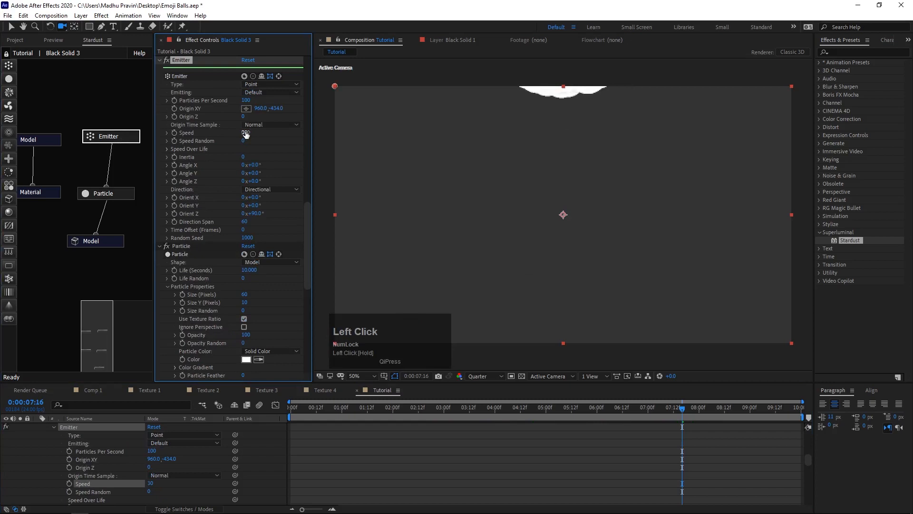
pyautogui.click(91, 241)
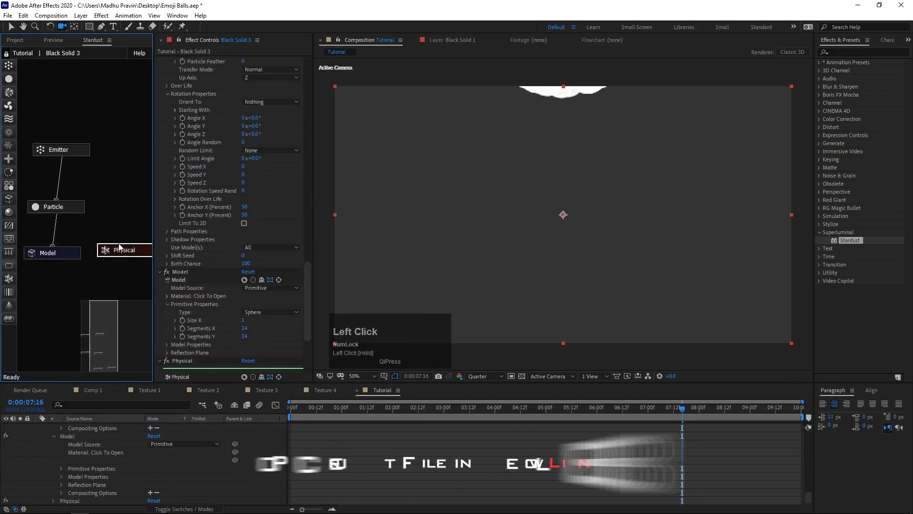
# Step: Scroll the Stardust panel down to reach the physics and material settings
pyautogui.scroll(-3)
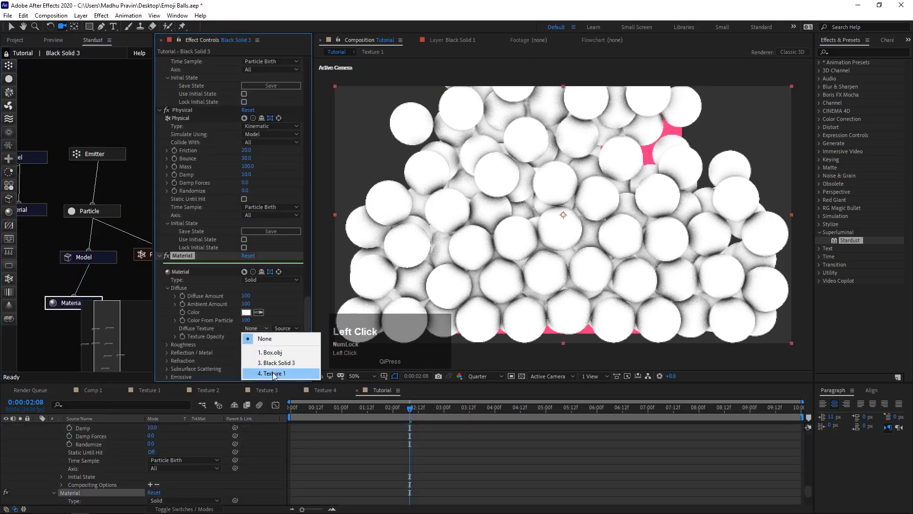
# Step: Set the sphere material's diffuse texture to Texture 1 with Planar UV mapping
pyautogui.click(273, 373)
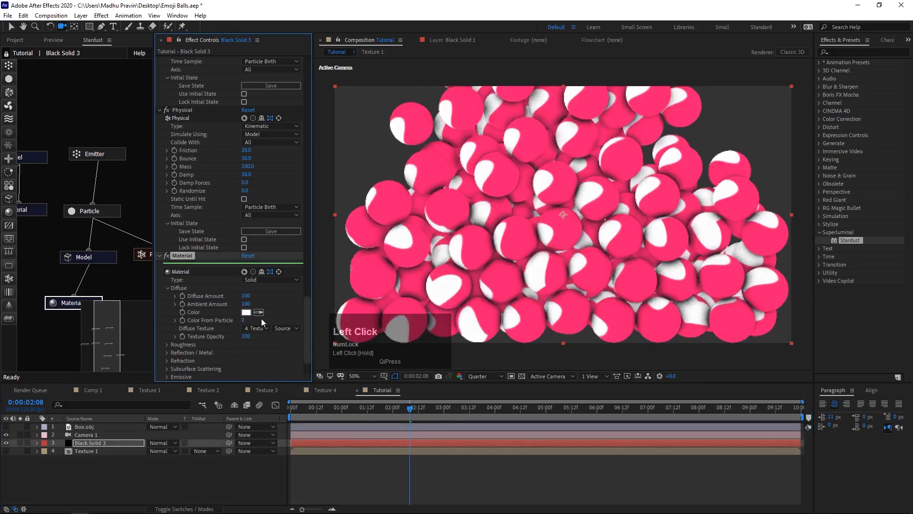
pyautogui.click(87, 257)
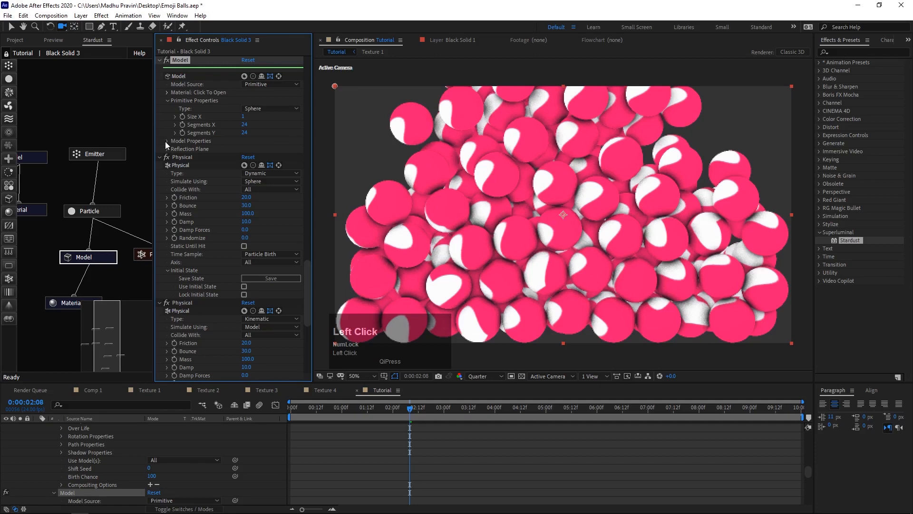
pyautogui.click(167, 141)
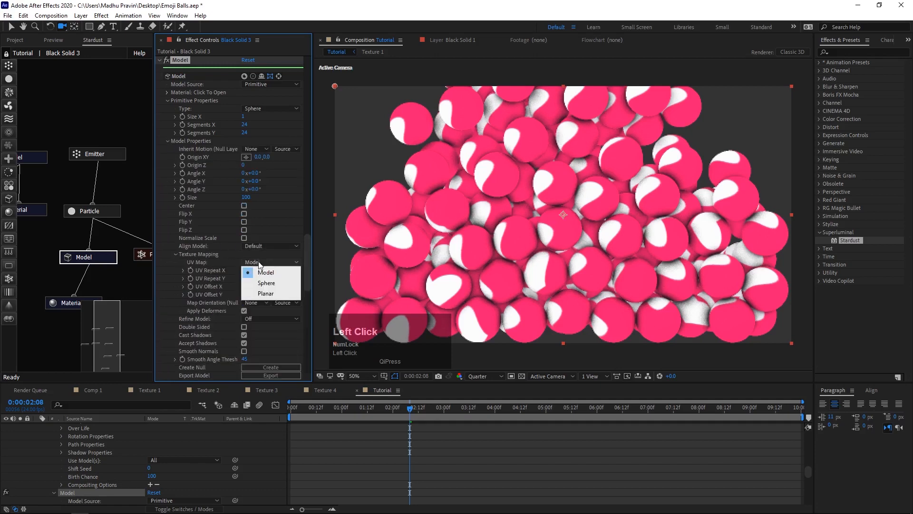
pyautogui.click(266, 293)
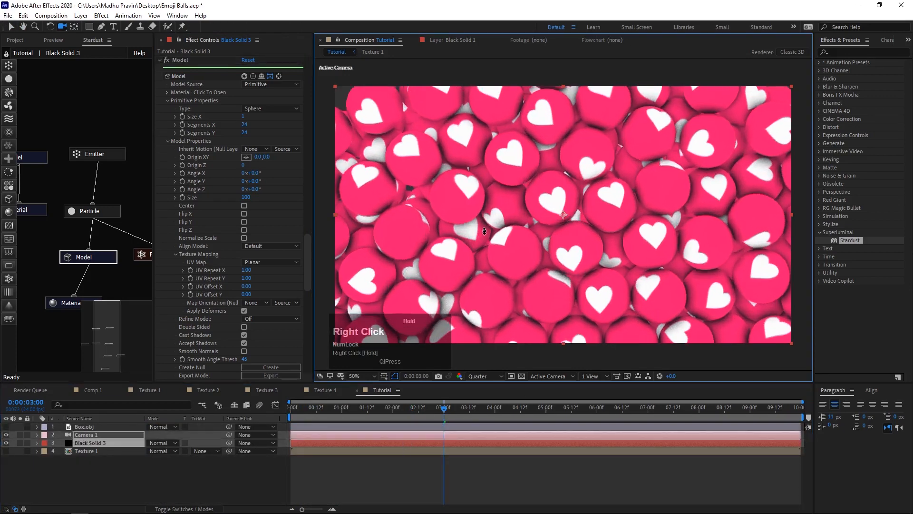
# Step: Keyframe emitter Particles Per Second from 100 to 0, then scrub to preview balls falling
pyautogui.click(97, 153)
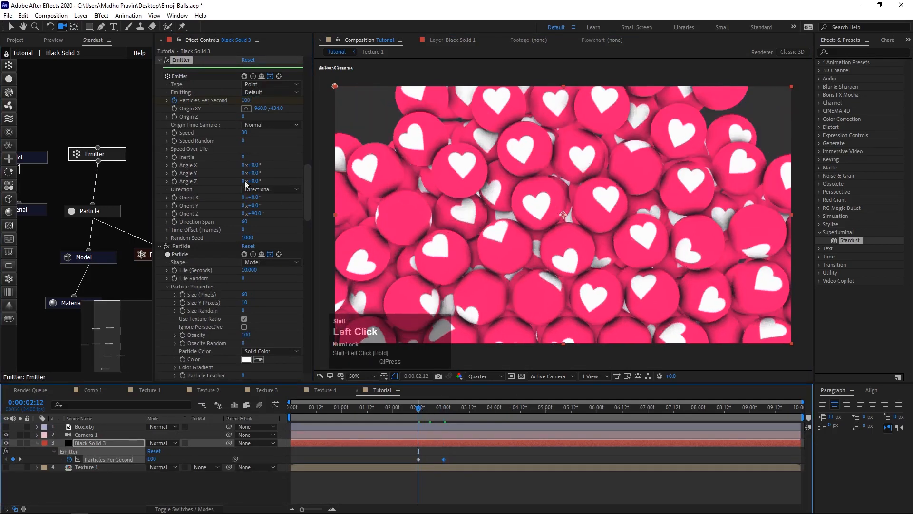
pyautogui.press('Space')
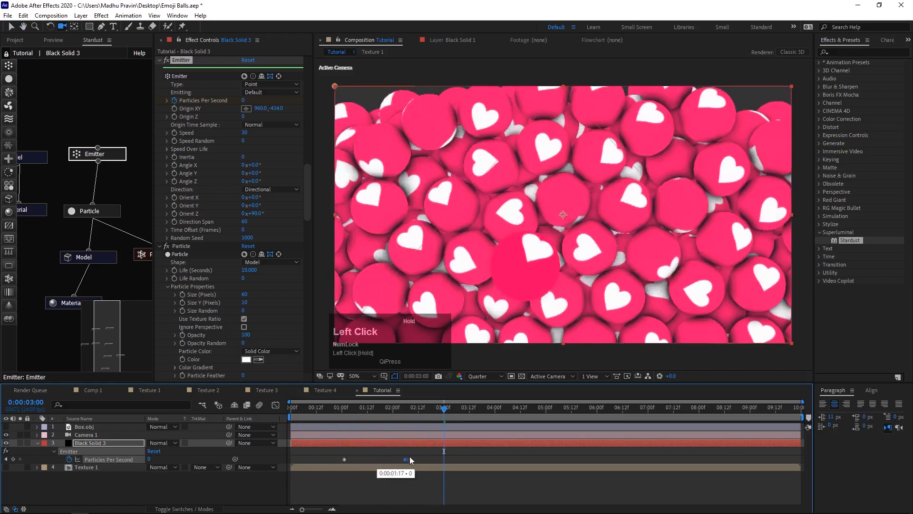
pyautogui.click(592, 376)
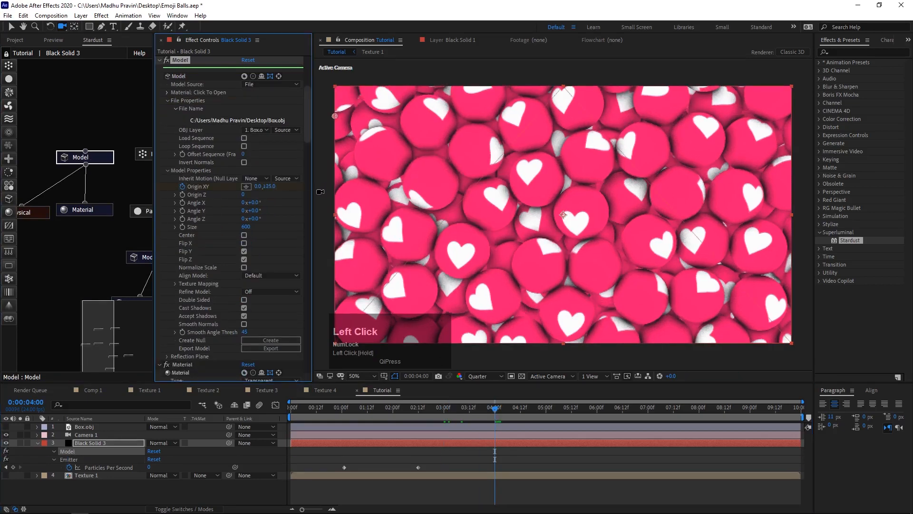
pyautogui.moveTo(494, 410); pyautogui.dragTo(541, 410)
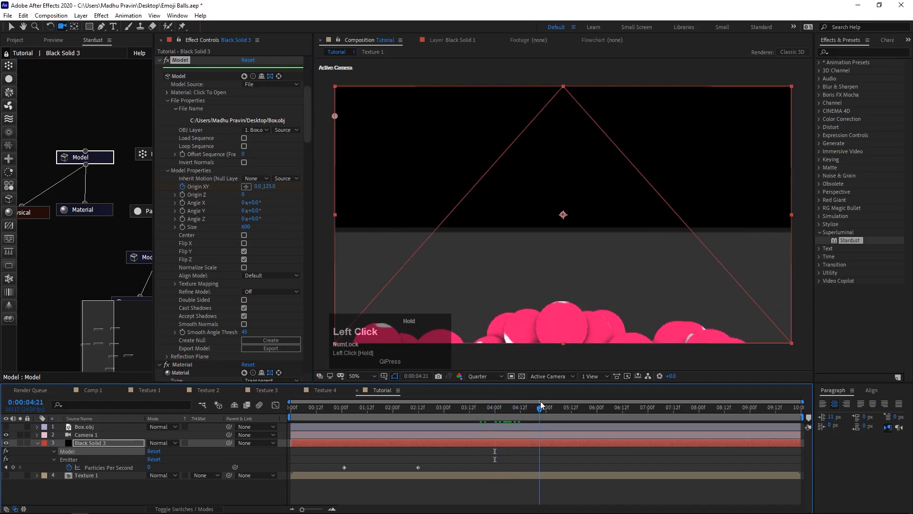